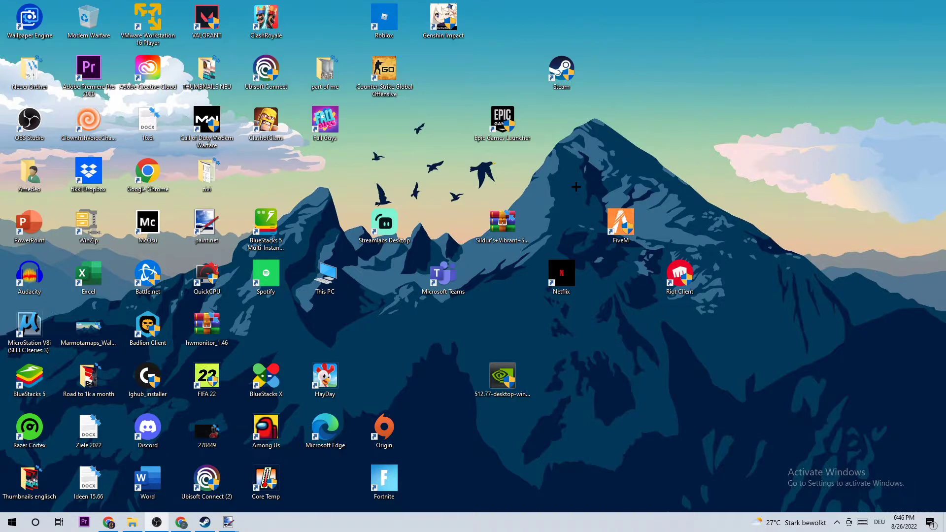
Launch Command Prompt by running cmd from the Run dialog.
key("Win+r")
type("cmd")
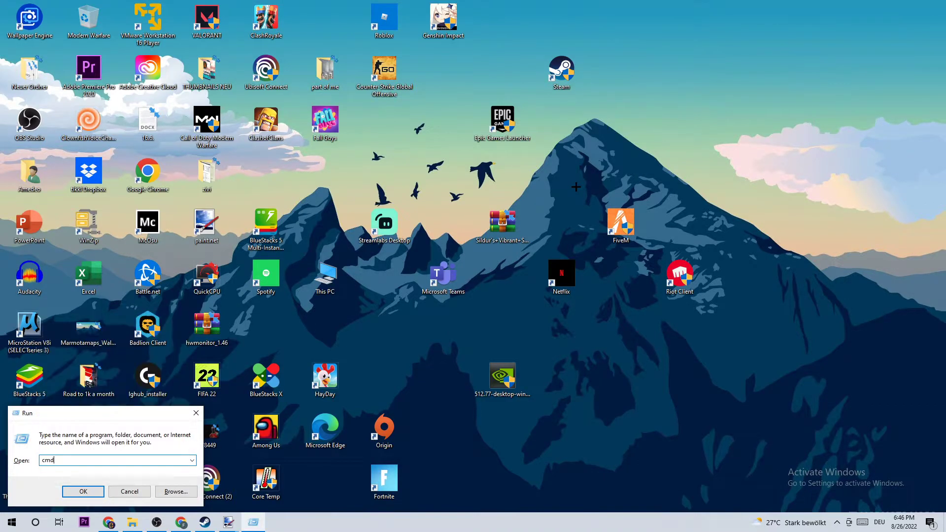
left_click(83, 491)
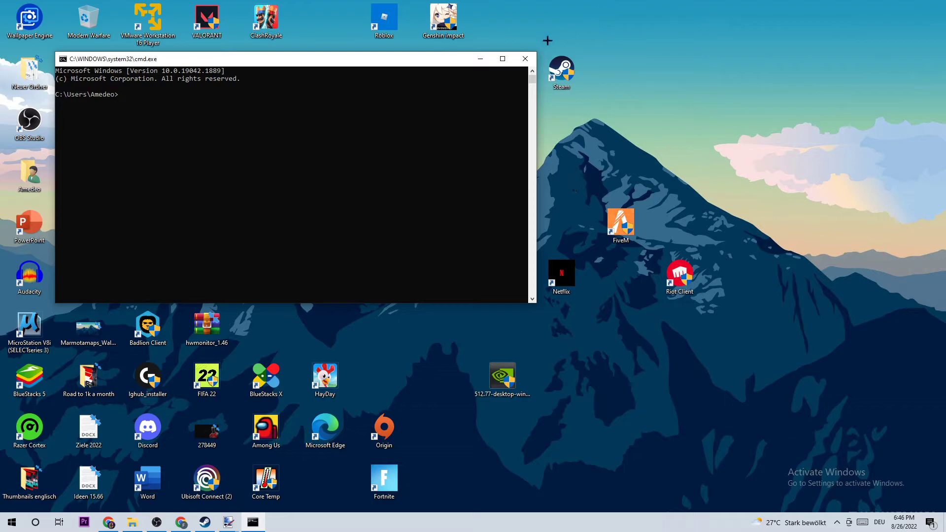
Maximize the prompt and run ipconfig /flushdns to clear the DNS resolver cache.
left_click(502, 58)
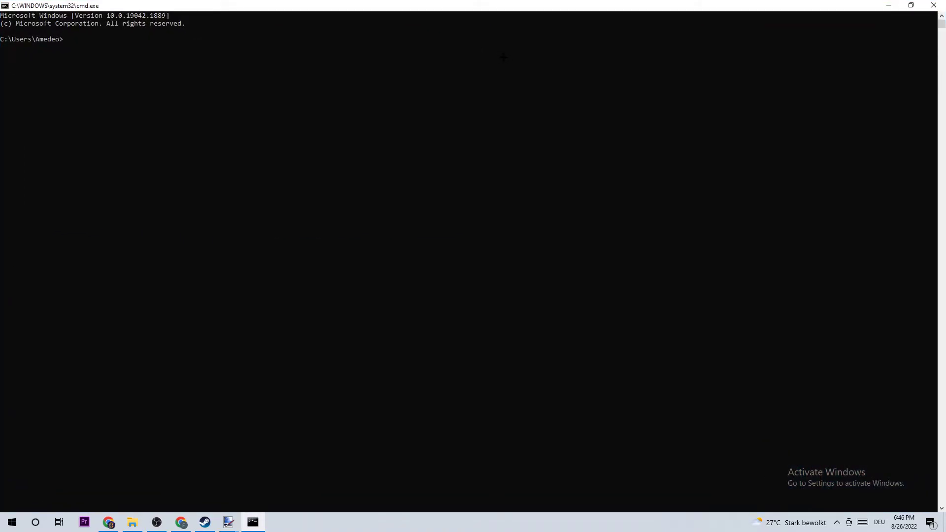
type("ipcon")
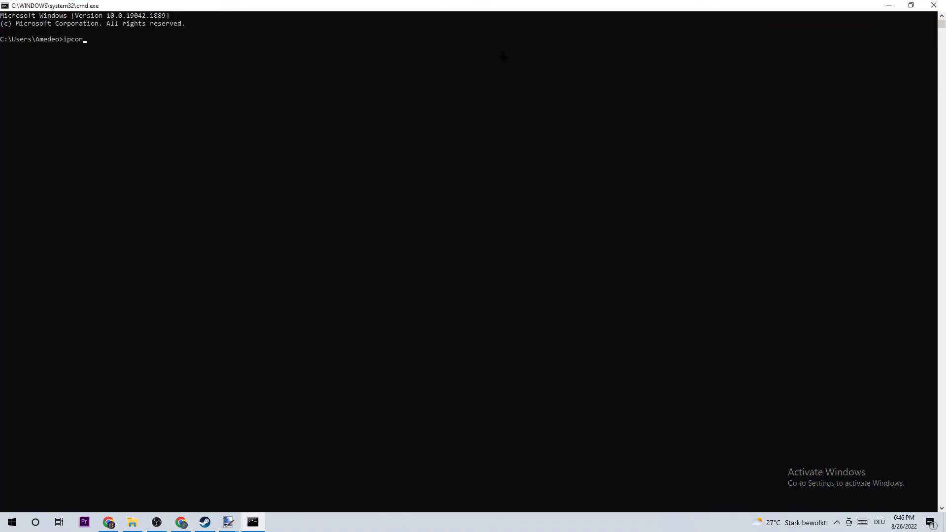
type("fig /")
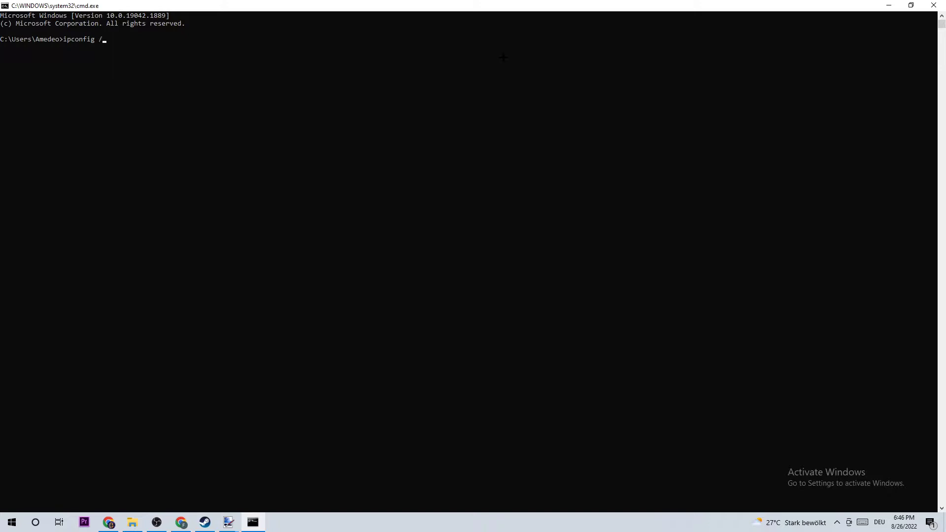
type("flushdns")
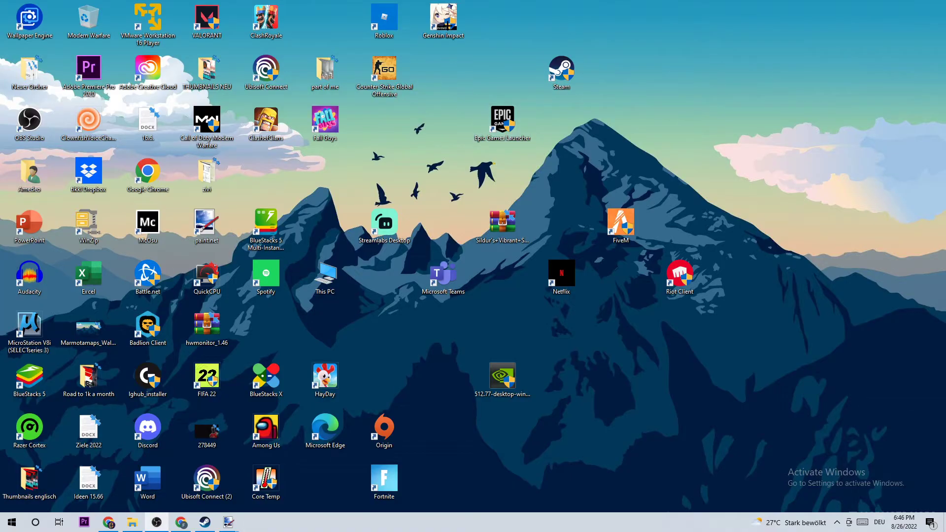
Navigate Start > Settings > Network & Internet to the Network Connections adapter list.
left_click(10, 521)
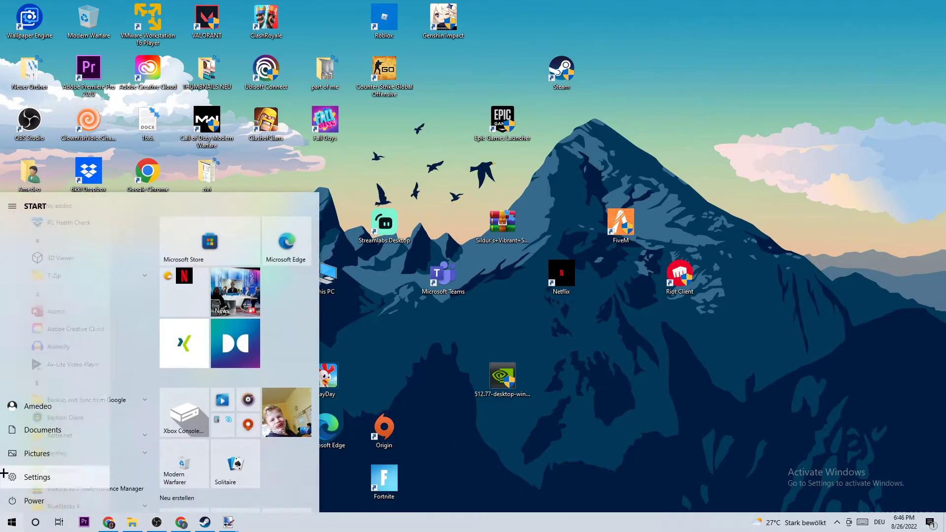
left_click(37, 477)
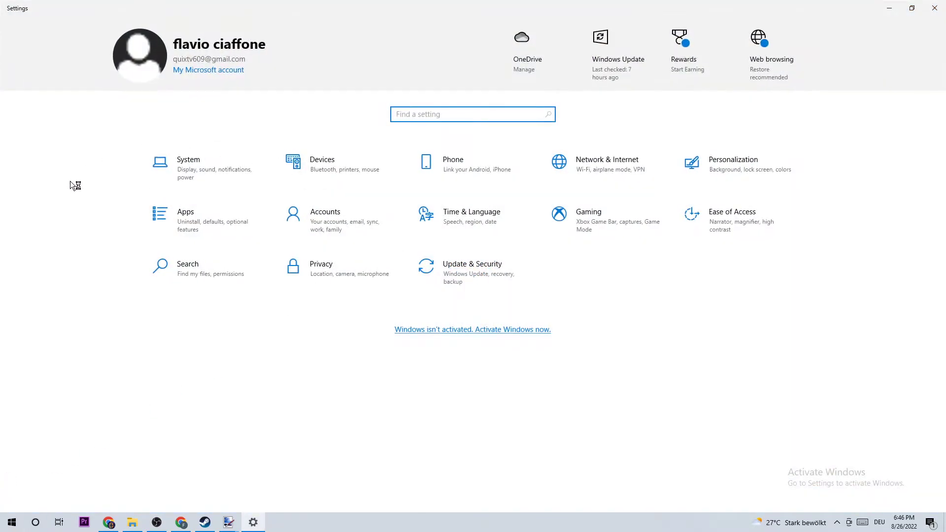
mouse_move(632, 163)
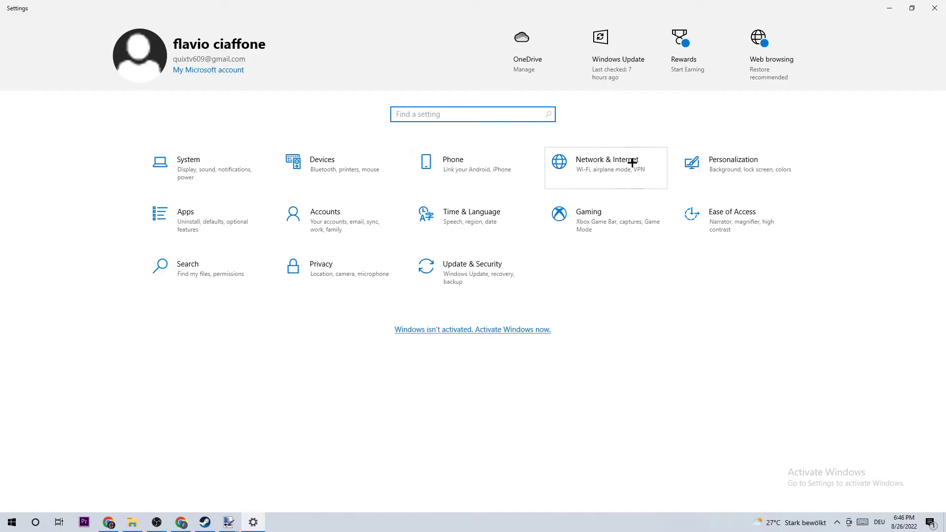
left_click(605, 164)
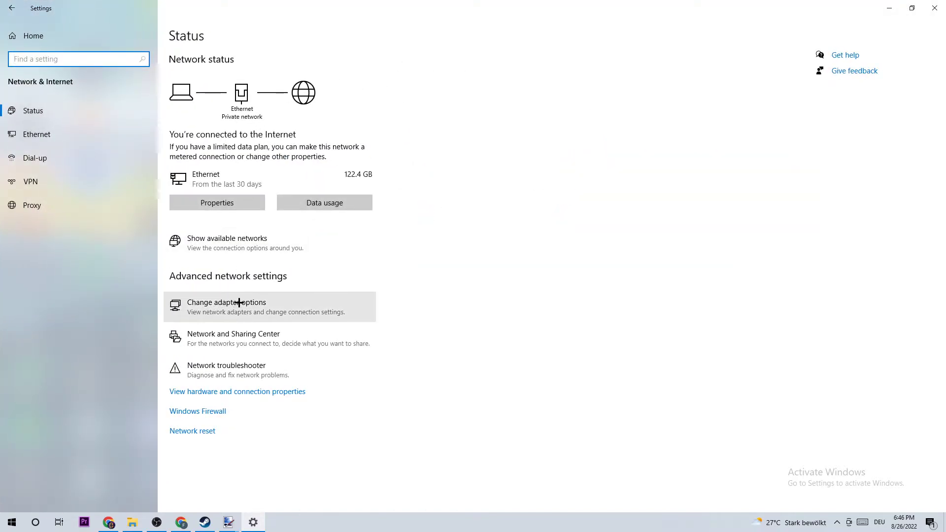
left_click(226, 307)
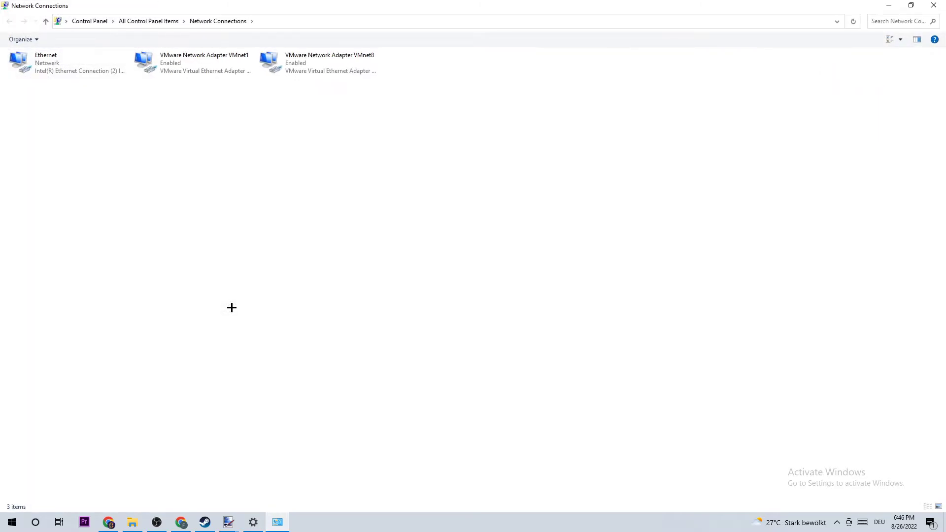
mouse_move(136, 219)
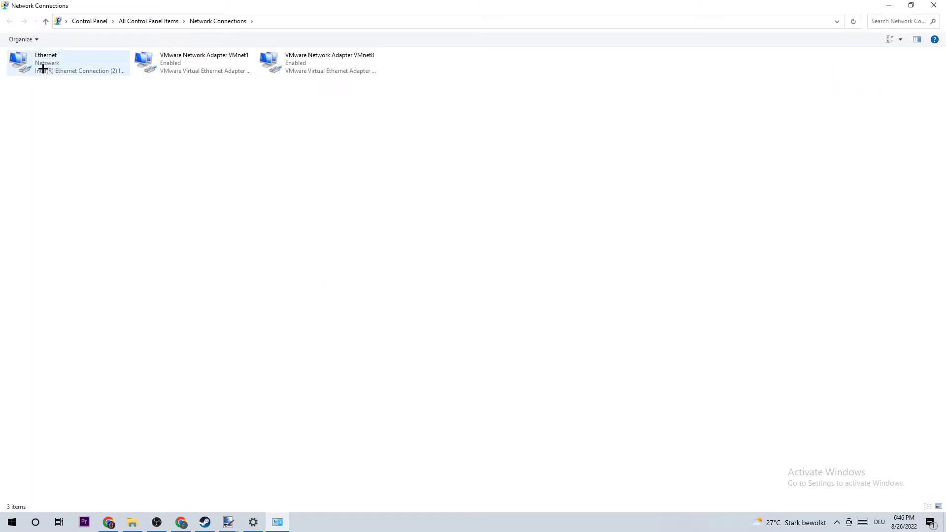
mouse_move(65, 64)
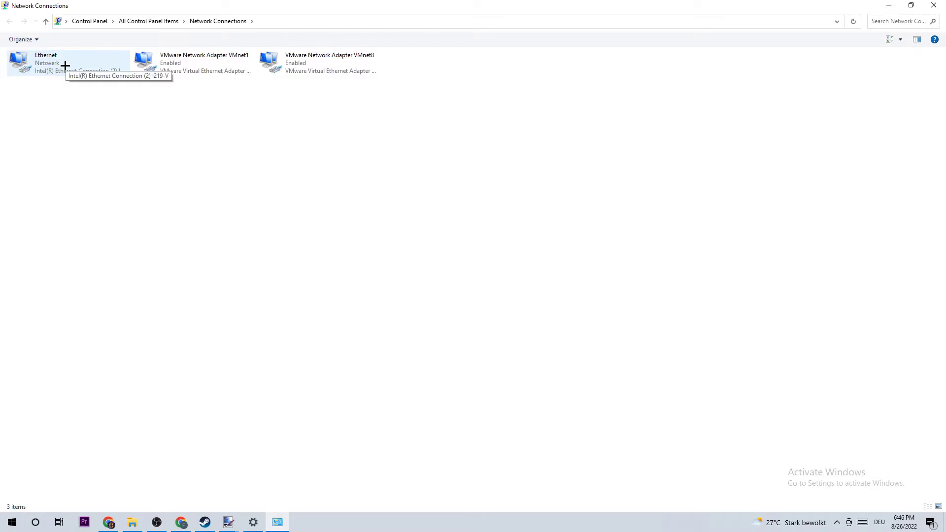
Disable the Ethernet adapter and then re-enable it.
left_click(66, 63)
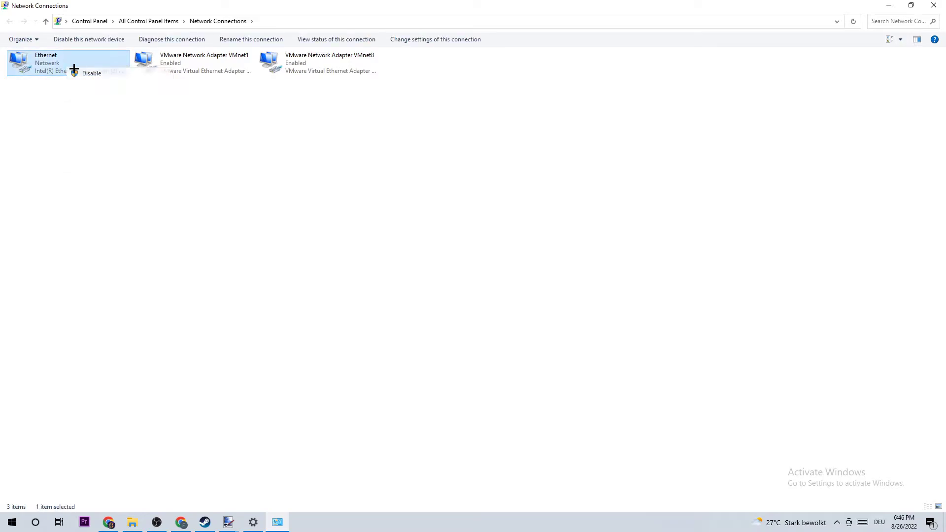
left_click(92, 74)
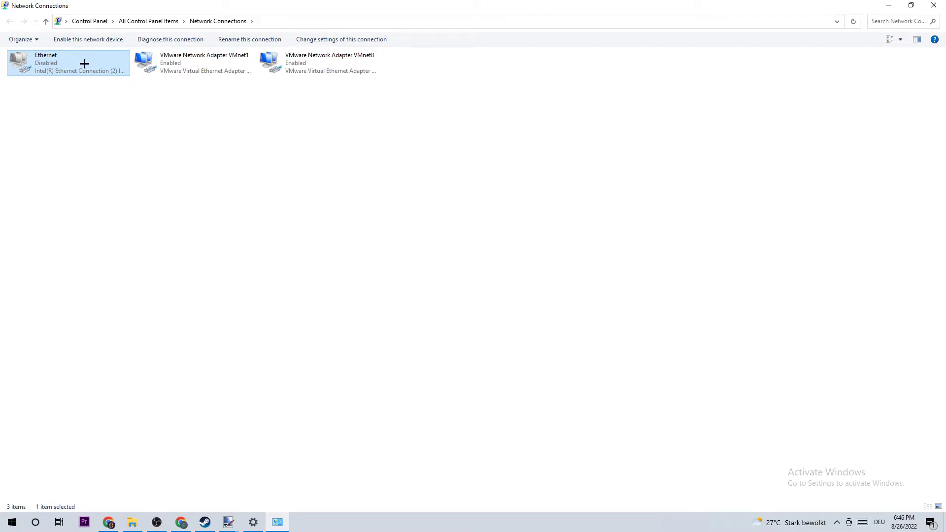
left_click(88, 40)
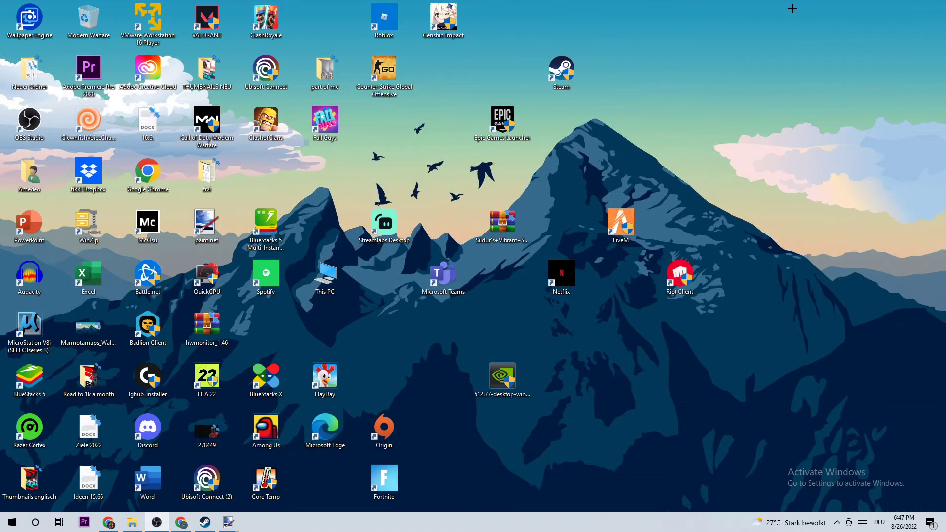
mouse_move(403, 188)
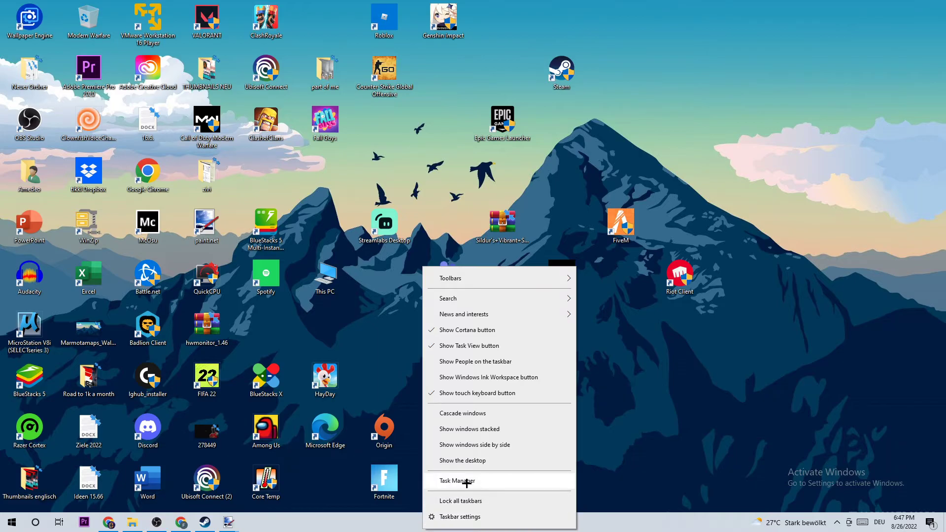
Launch Task Manager in detailed view on the Performance page.
left_click(457, 481)
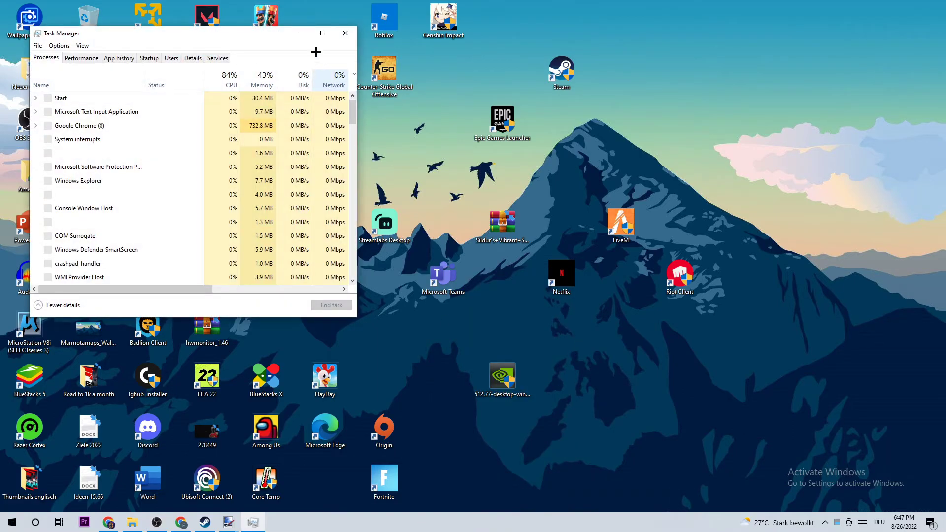
left_click(322, 33)
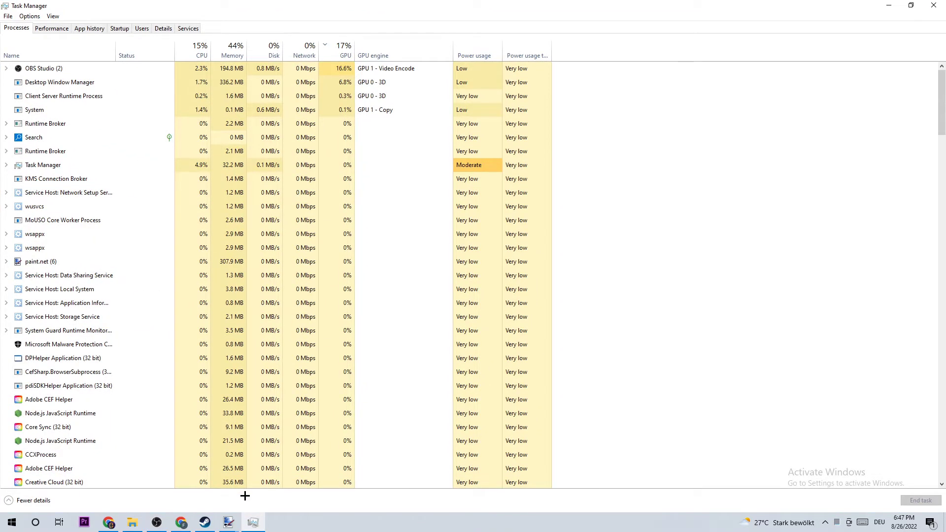
left_click(51, 29)
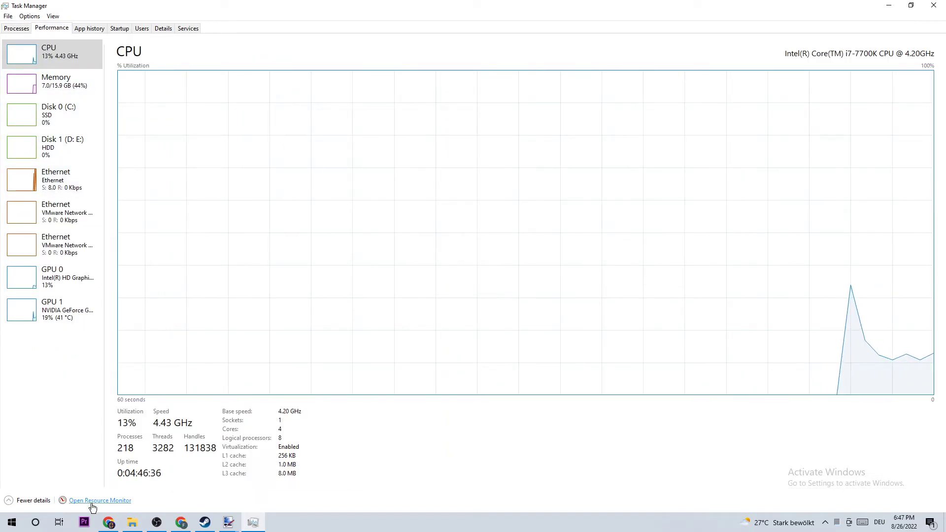
Launch Resource Monitor from Performance and maximize it on the Network view.
left_click(99, 500)
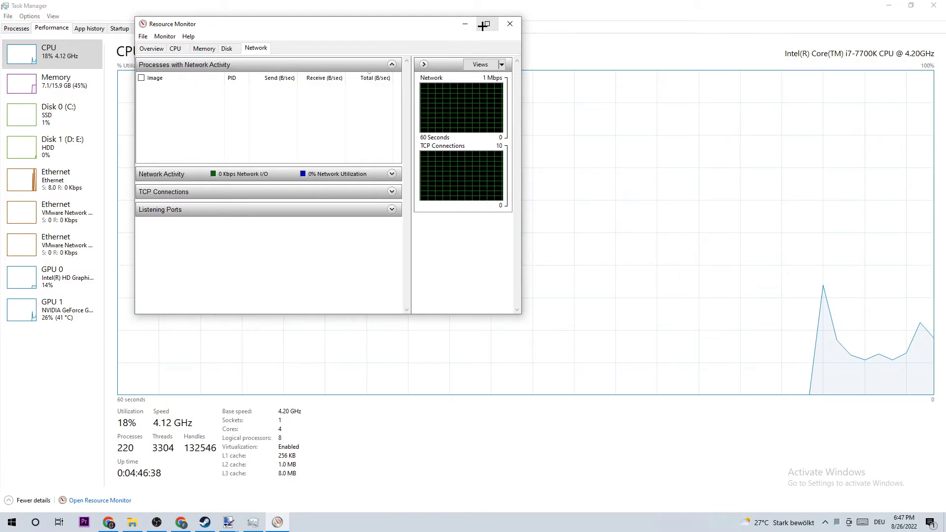
left_click(485, 24)
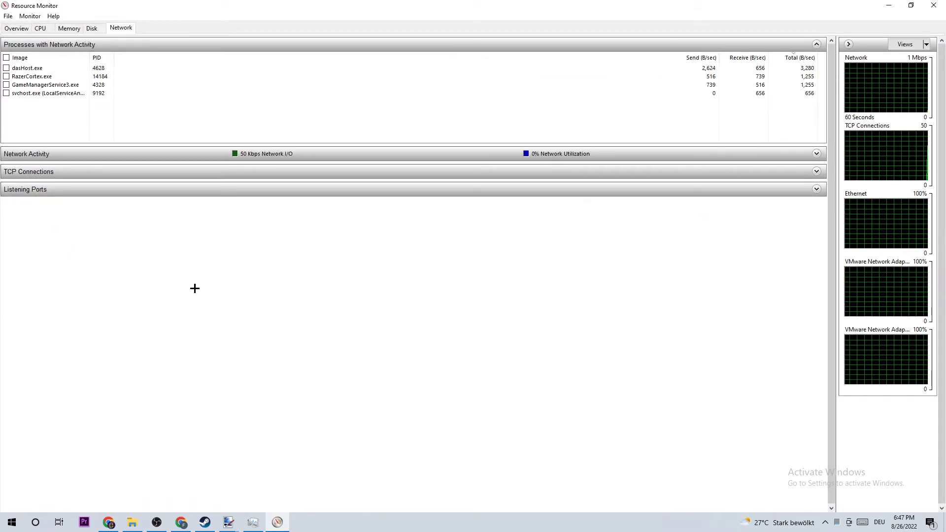